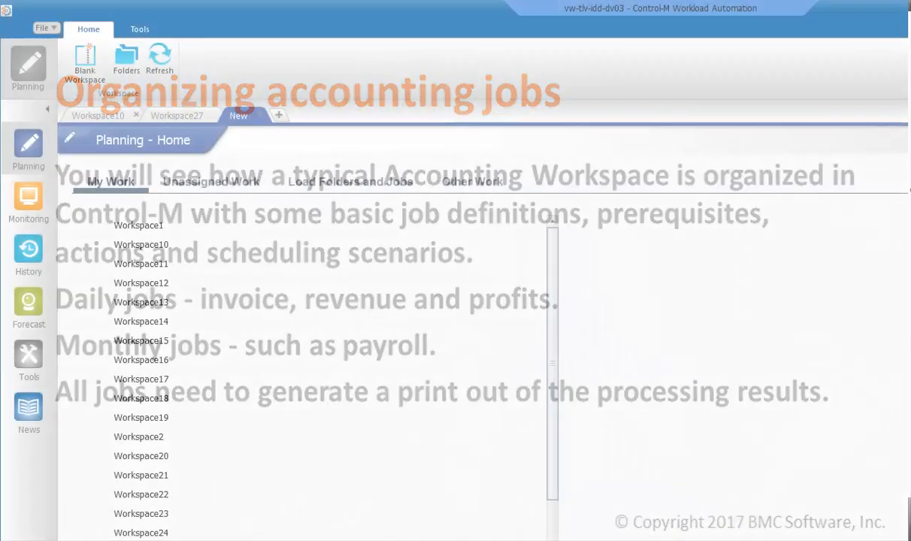
- Create a new workspace and import the CONTROL-M EM Job Definition Examples 7.0.01 sample file
{"action": "left_click", "coordinate": [141, 264]}
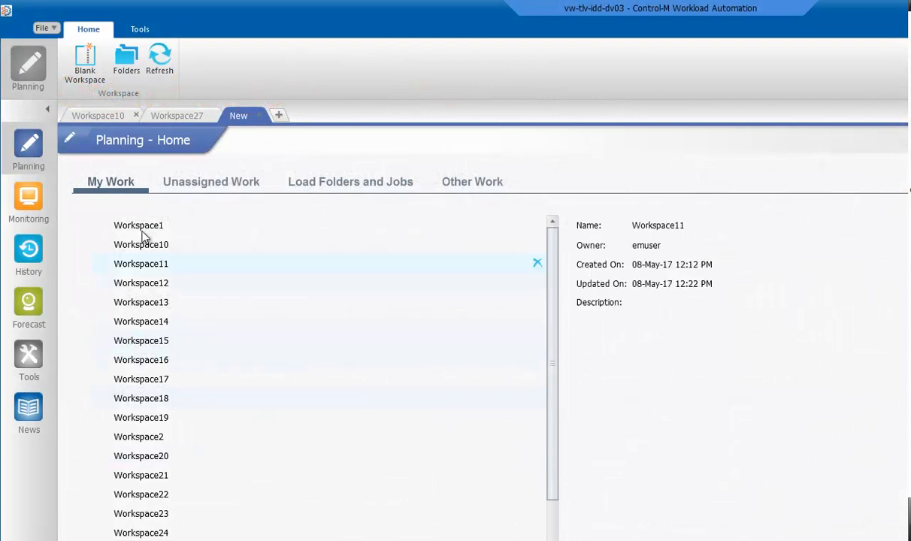
{"action": "left_click", "coordinate": [84, 64]}
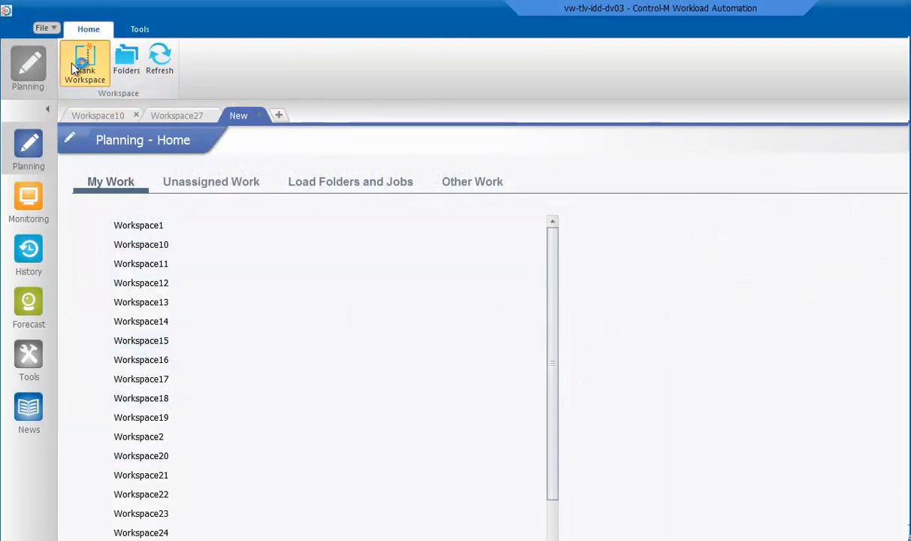
{"action": "left_click", "coordinate": [84, 68]}
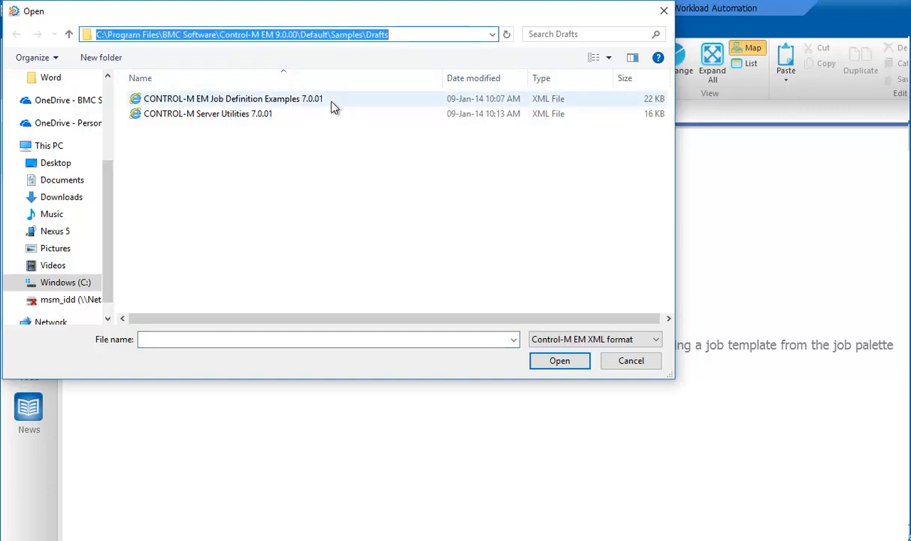
{"action": "left_click", "coordinate": [233, 99]}
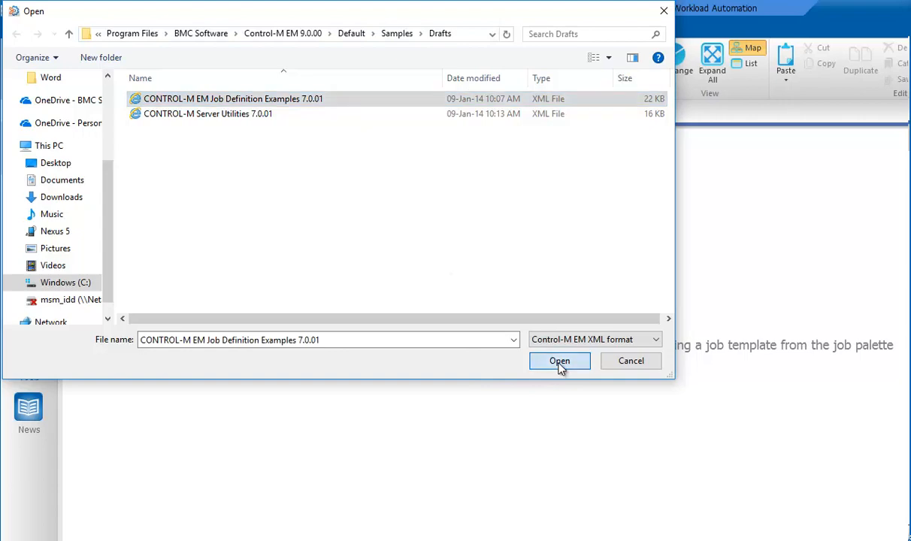
{"action": "left_click", "coordinate": [559, 360]}
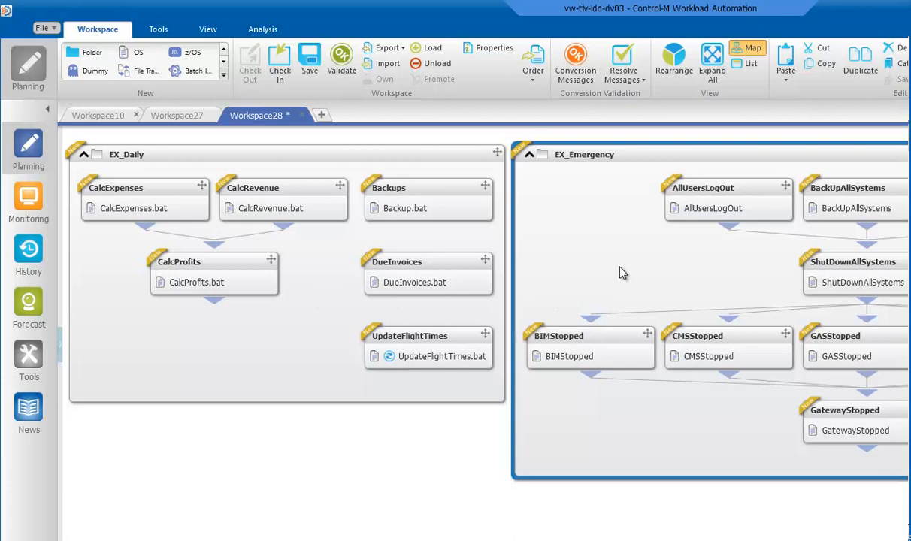
- Show Application in the hierarchy so jobs group under EX_Accounting and EX_Flights
{"action": "left_click", "coordinate": [208, 29]}
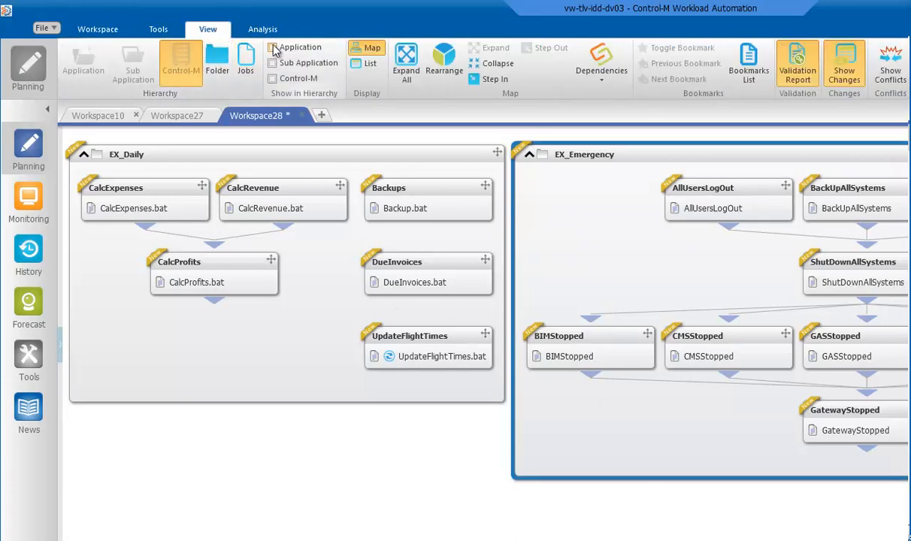
{"action": "left_click", "coordinate": [273, 46]}
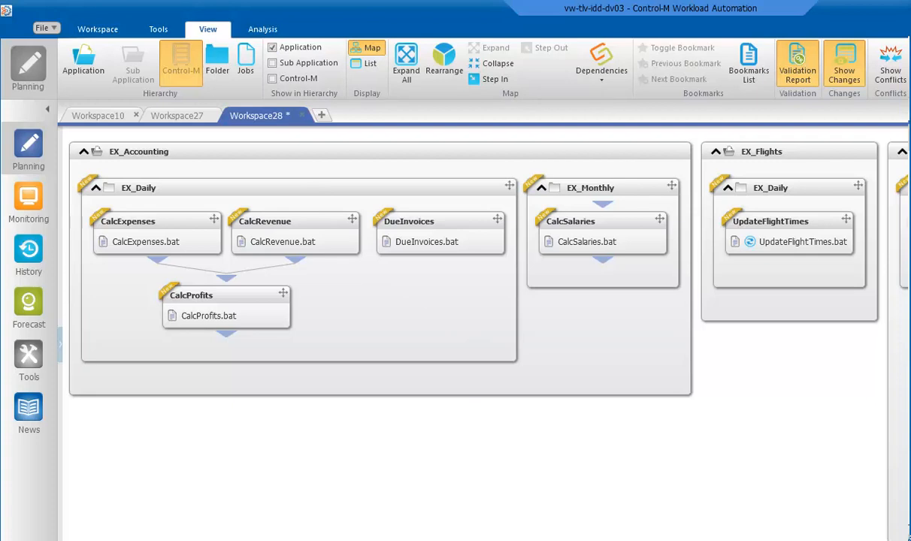
{"action": "scroll", "scroll_direction": "right", "scroll_amount": 3}
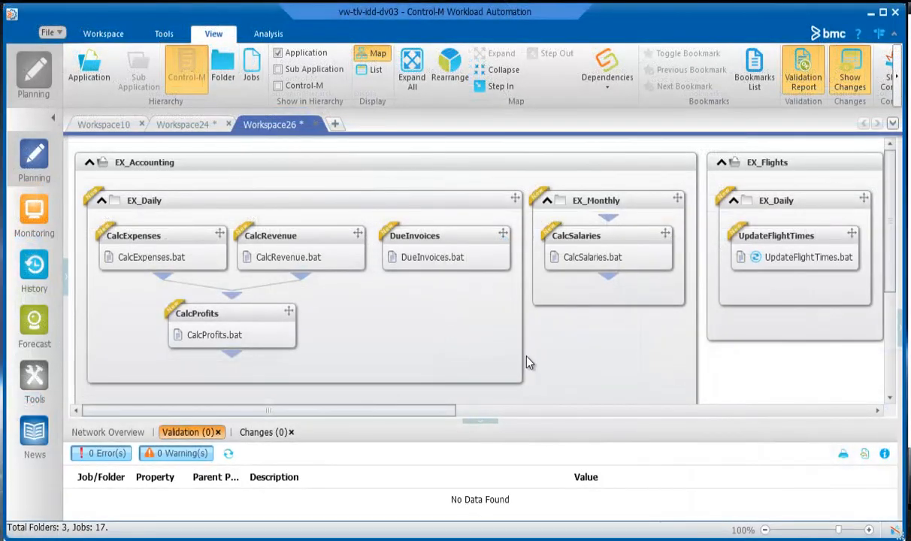
{"action": "mouse_move", "coordinate": [567, 373]}
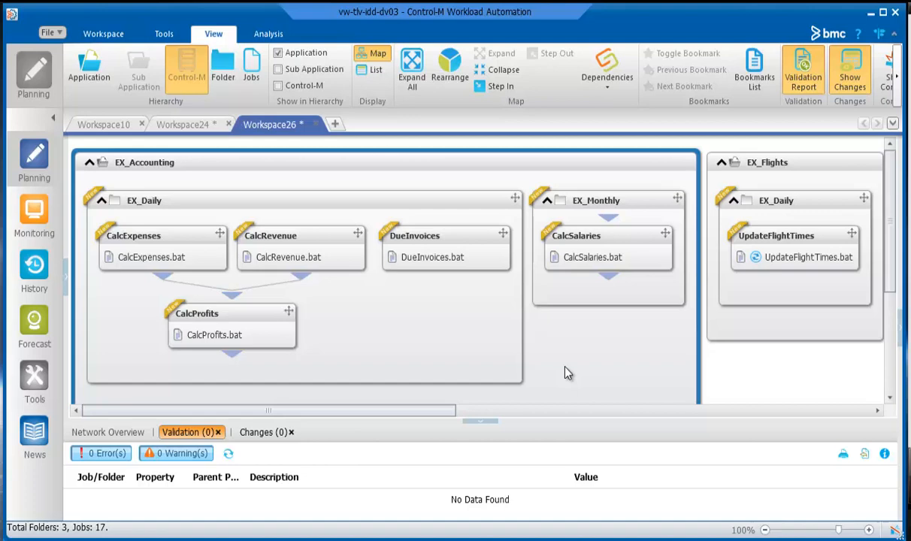
{"action": "left_click", "coordinate": [474, 338]}
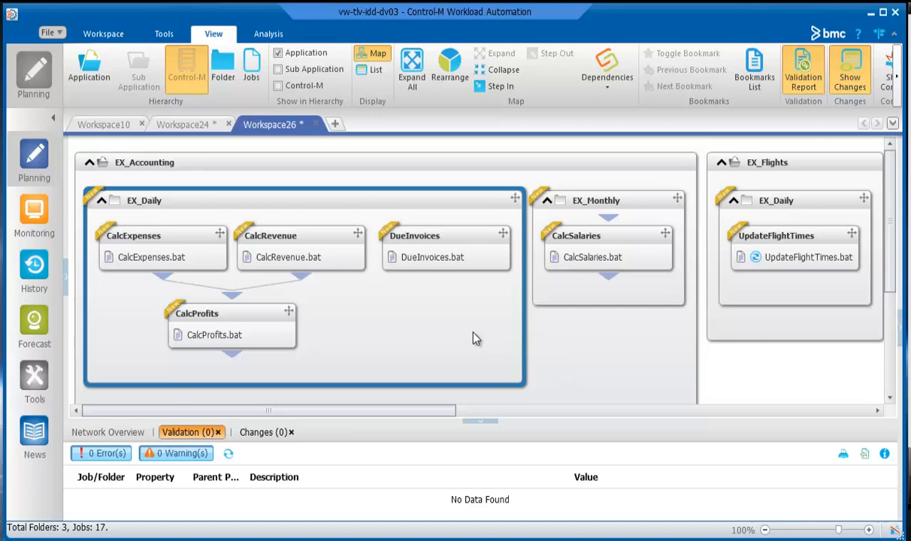
{"action": "mouse_move", "coordinate": [167, 252]}
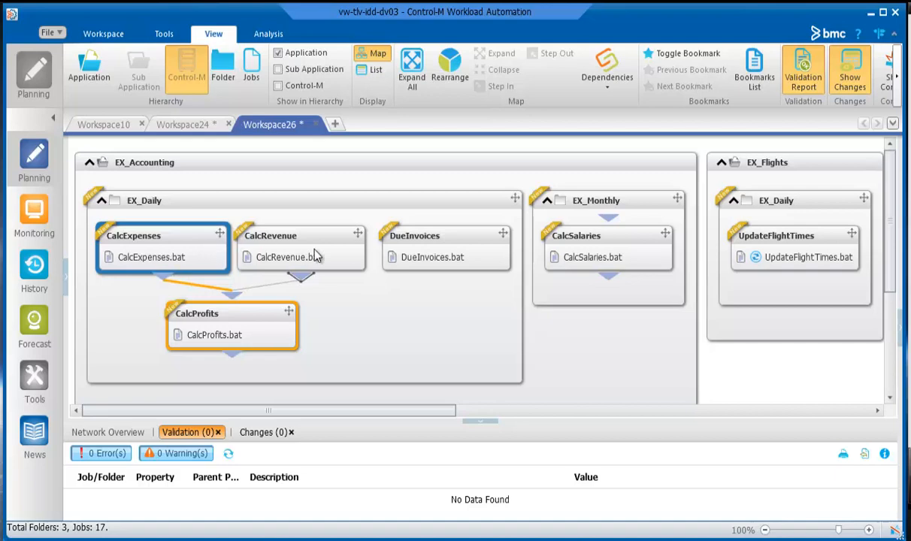
{"action": "left_click", "coordinate": [300, 248]}
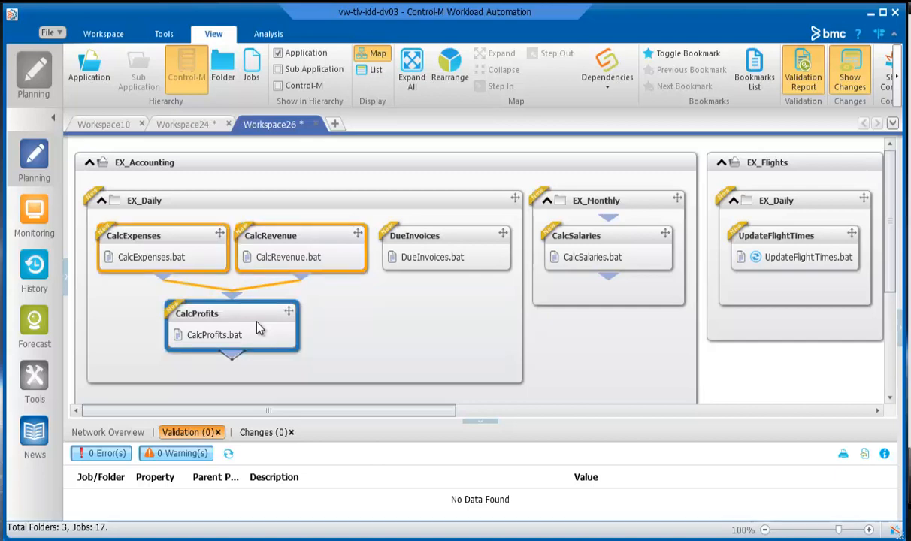
{"action": "left_click", "coordinate": [433, 257]}
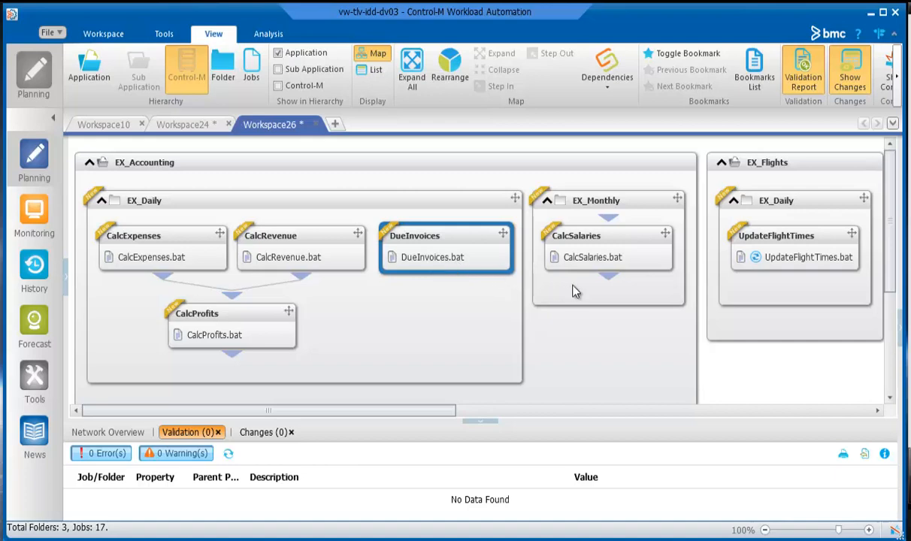
{"action": "left_click", "coordinate": [609, 248]}
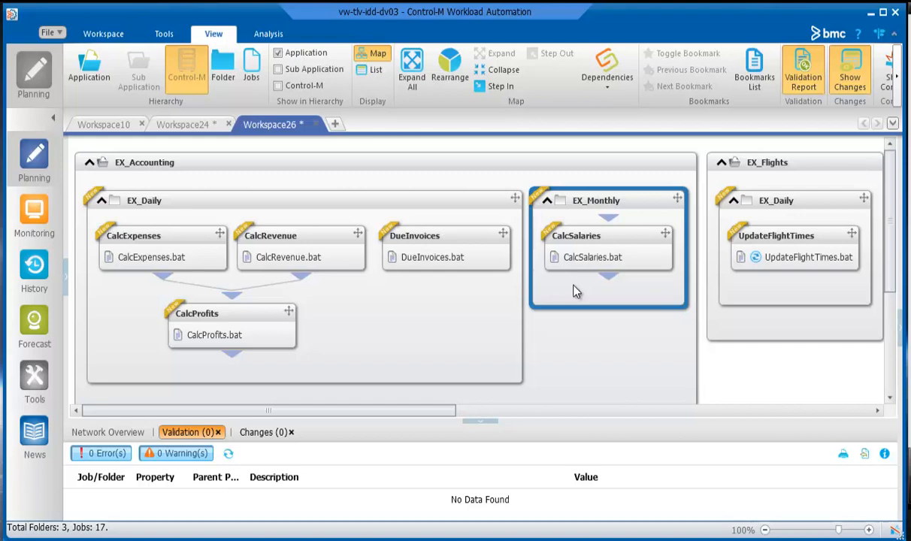
{"action": "left_click", "coordinate": [592, 257]}
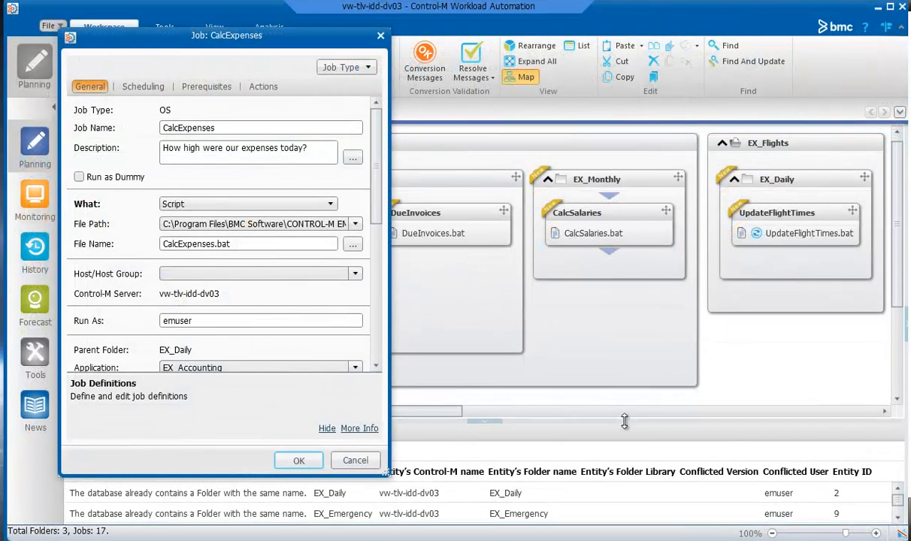
{"action": "mouse_move", "coordinate": [284, 347]}
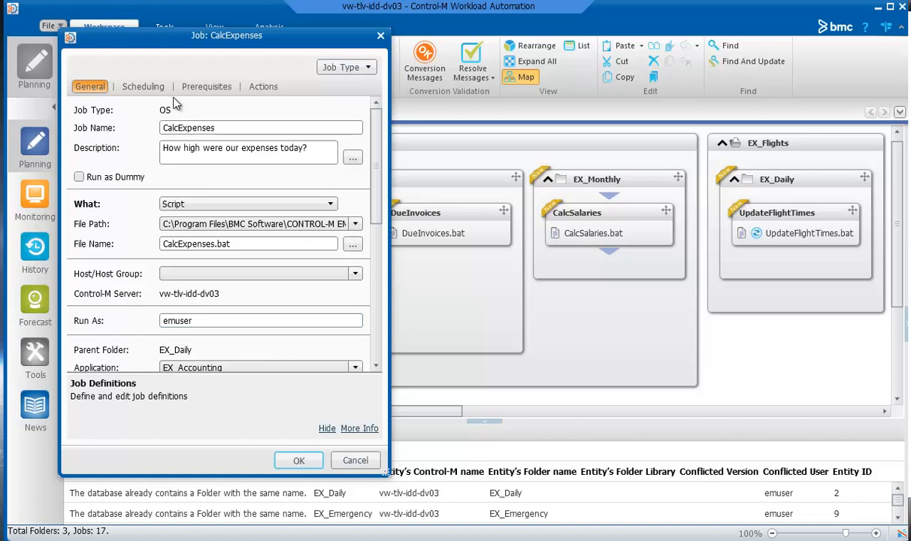
- Review CalcExpenses' schedule and its EX_CalcExpensesOK out condition
{"action": "left_click", "coordinate": [206, 86]}
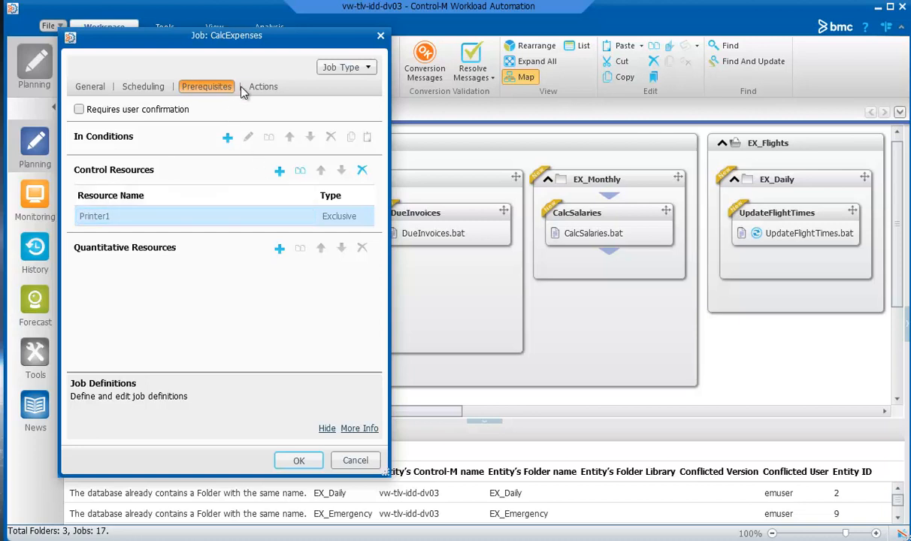
{"action": "left_click", "coordinate": [263, 86]}
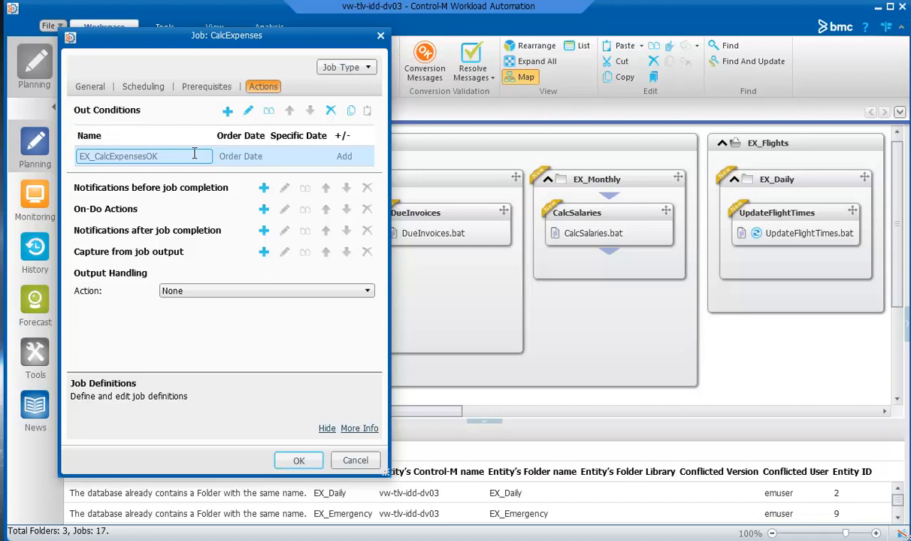
{"action": "left_click", "coordinate": [353, 156]}
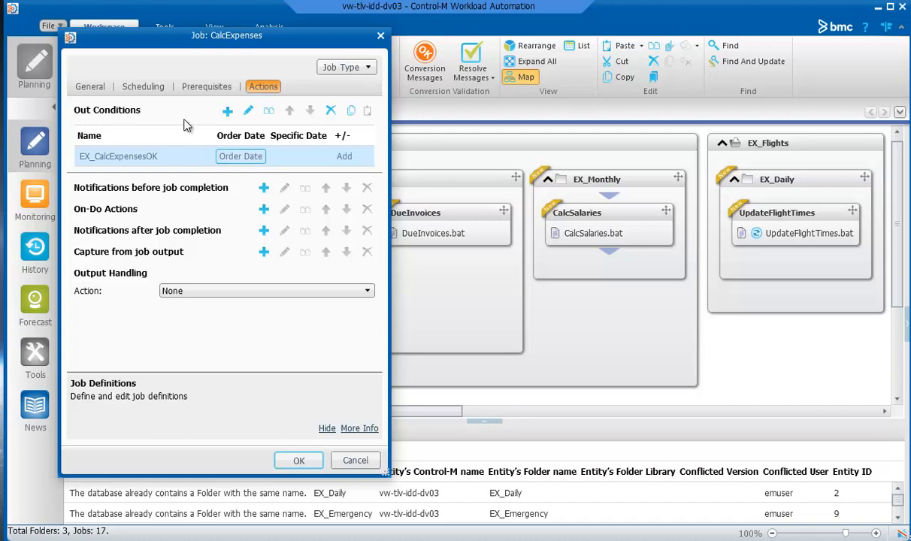
{"action": "left_click", "coordinate": [143, 86]}
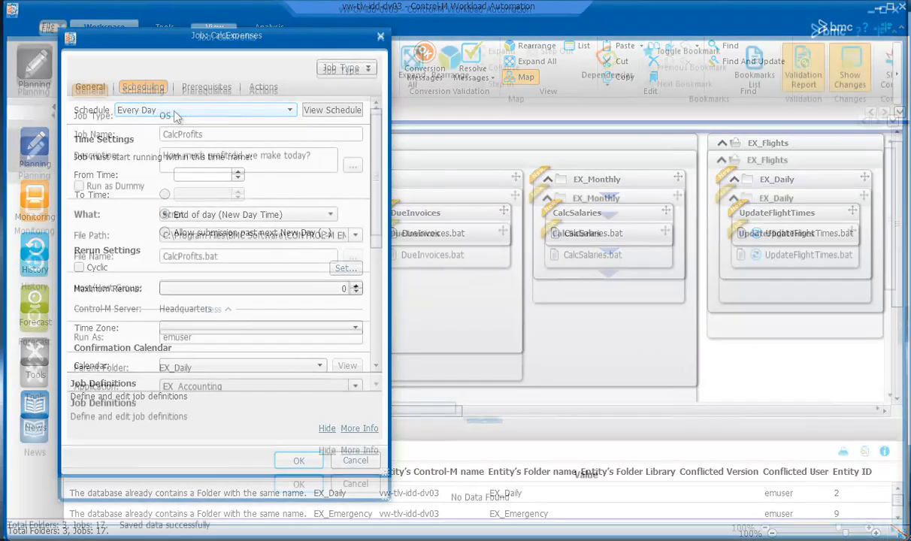
- Inspect CalcProfits' in conditions EX_CalcRevenueOK and EX_CalcExpensesOK and their order dates
{"action": "left_click", "coordinate": [90, 90]}
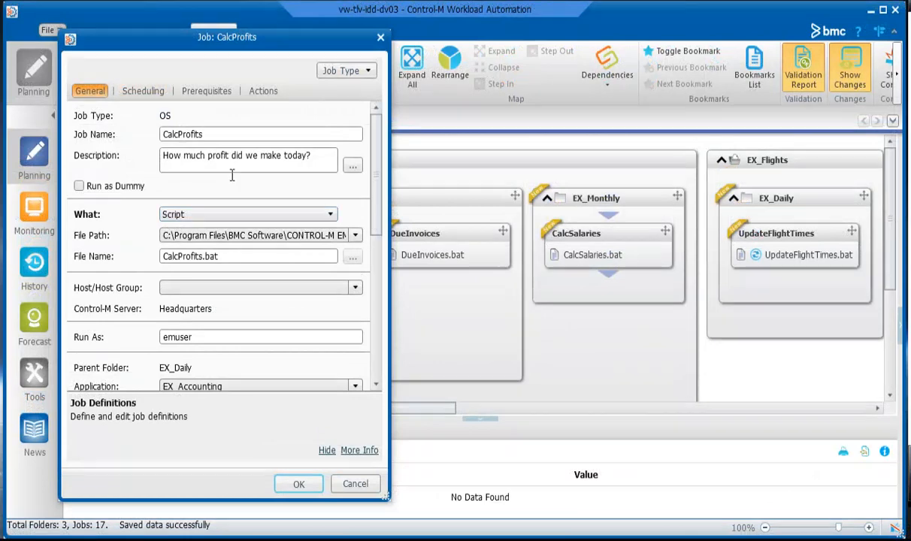
{"action": "left_click", "coordinate": [206, 91]}
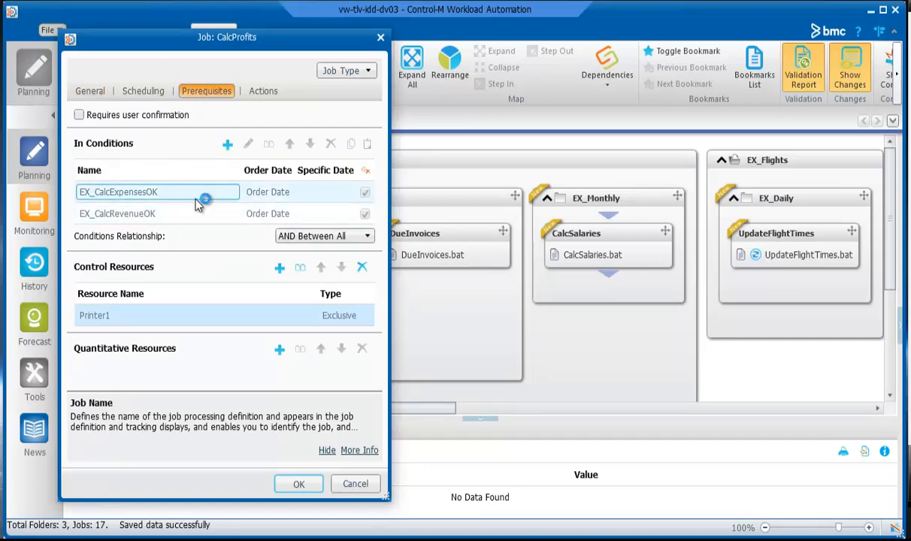
{"action": "left_click", "coordinate": [117, 213]}
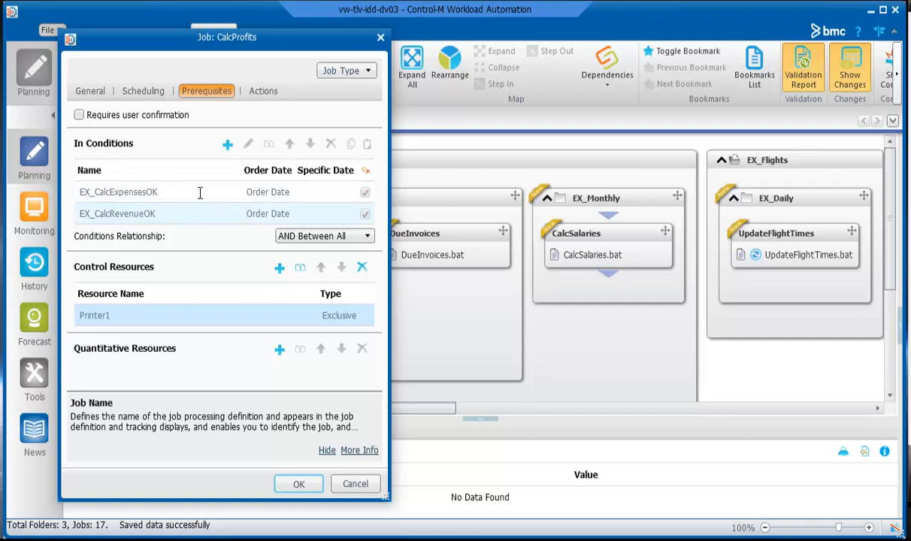
{"action": "left_click", "coordinate": [135, 192]}
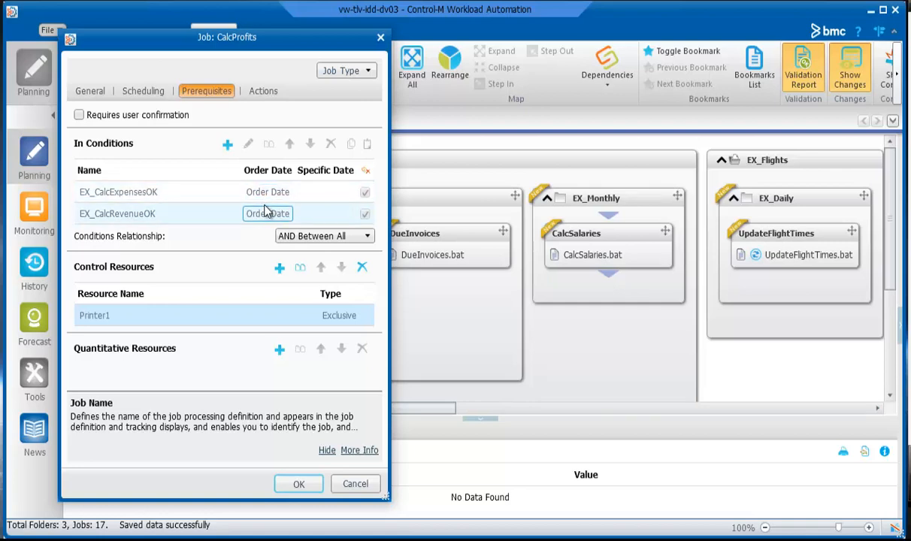
{"action": "left_click", "coordinate": [267, 191]}
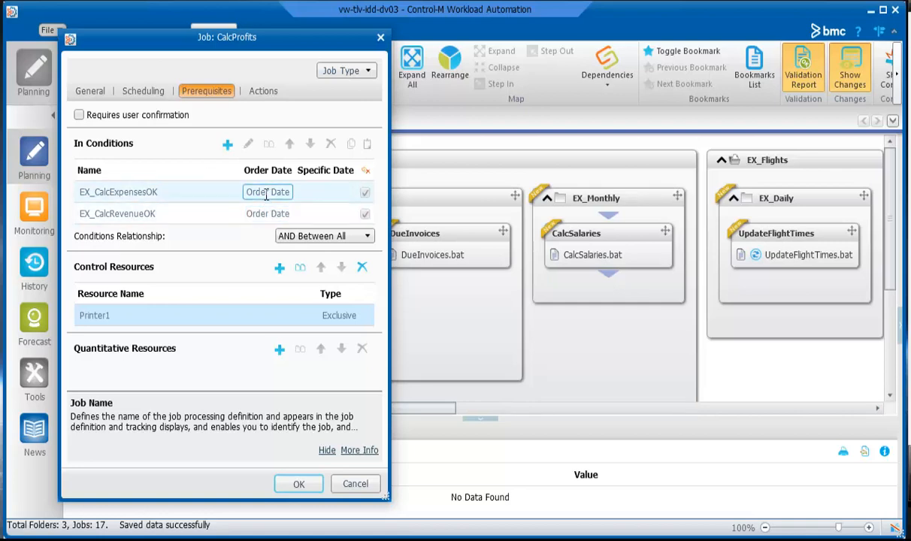
{"action": "left_click", "coordinate": [323, 236]}
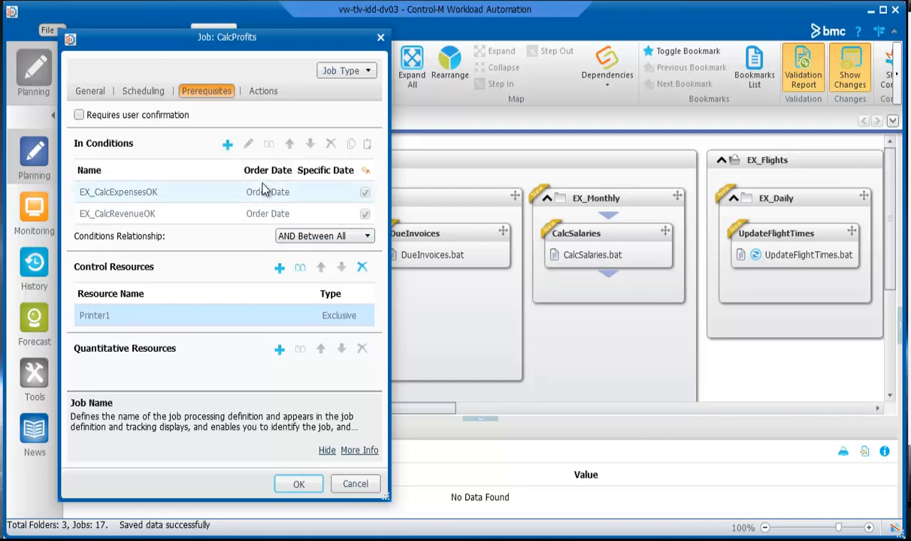
{"action": "left_click", "coordinate": [268, 214]}
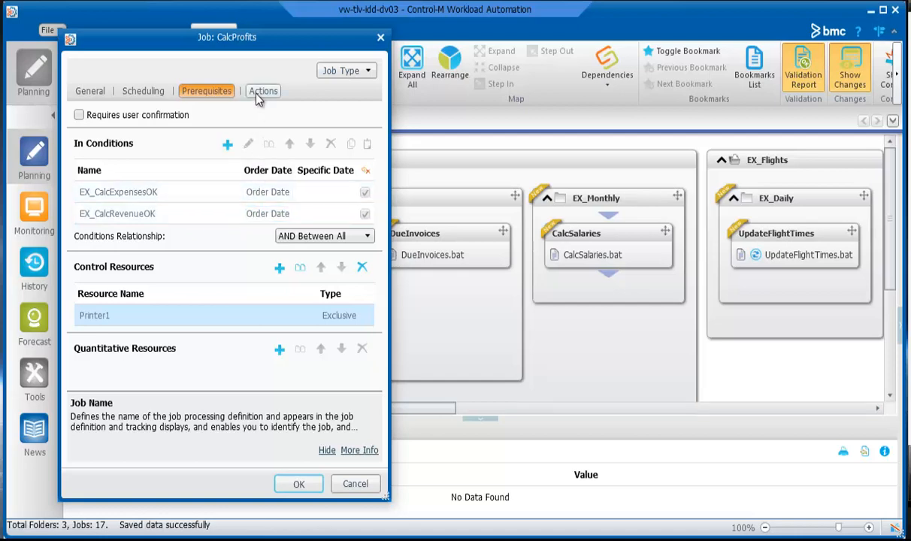
- Review CalcProfits' out conditions EX_CalcExpensesOK and EX_CalcRevenueOK
{"action": "left_click", "coordinate": [263, 90]}
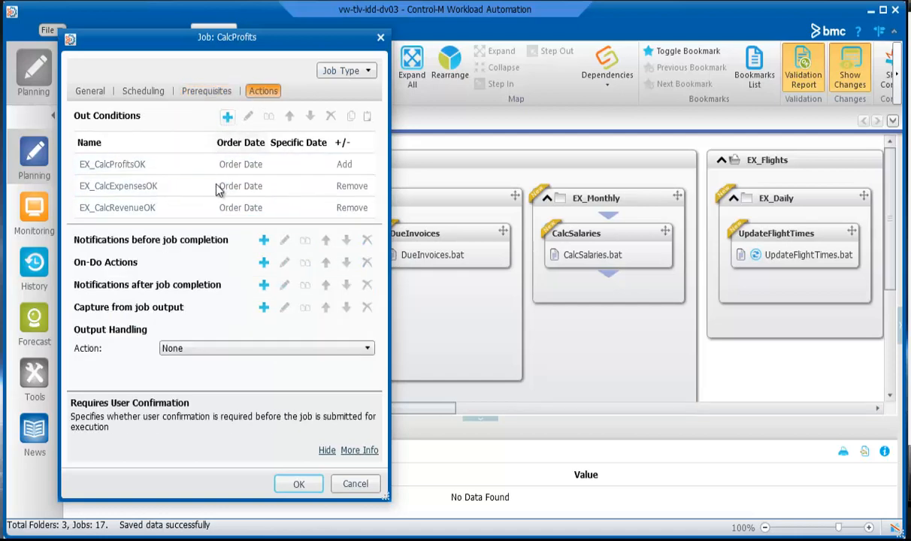
{"action": "left_click", "coordinate": [118, 186]}
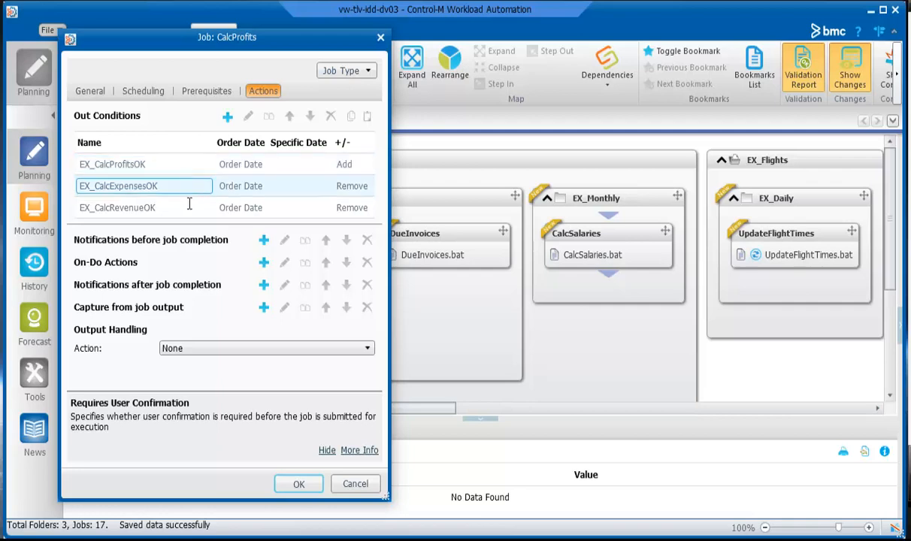
{"action": "left_click", "coordinate": [117, 207]}
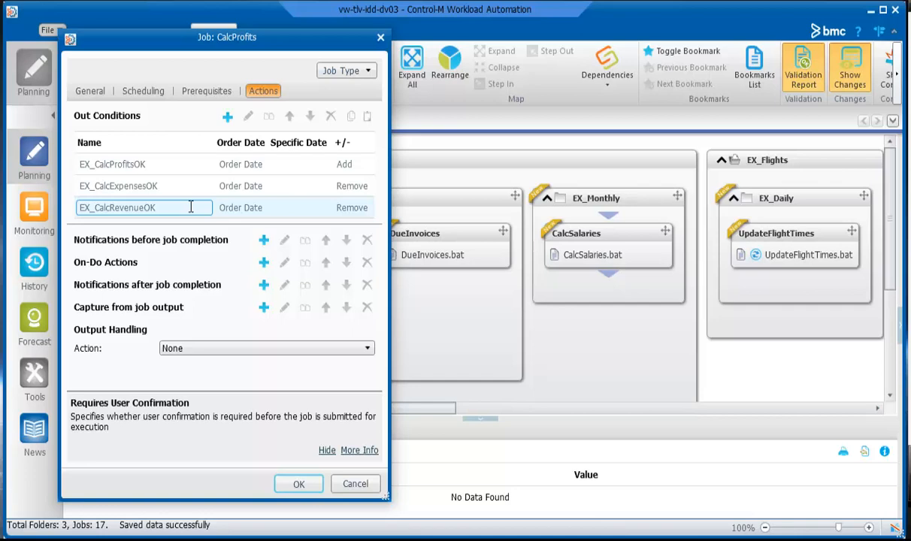
{"action": "left_click", "coordinate": [118, 186]}
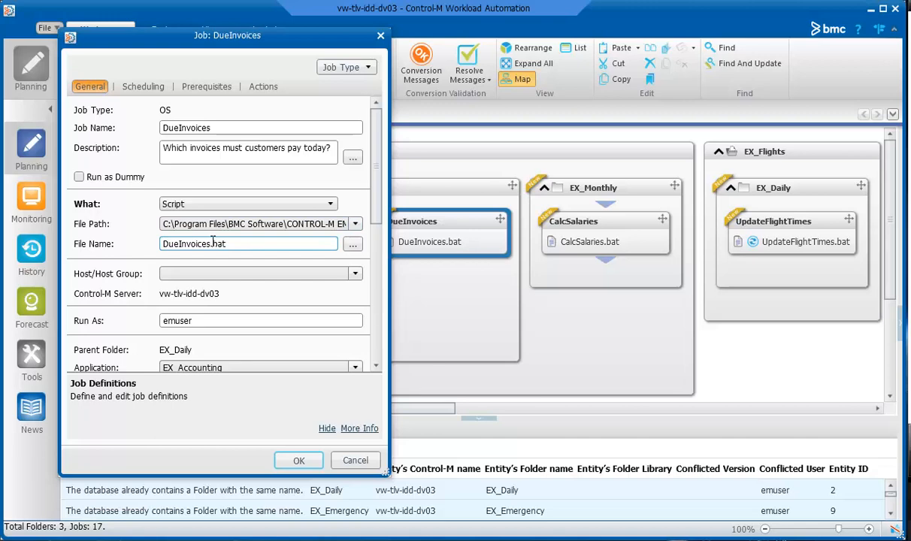
- View DueInvoices' general details: the DueInvoices.bat script in the EX_Daily folder
{"action": "left_click", "coordinate": [143, 87]}
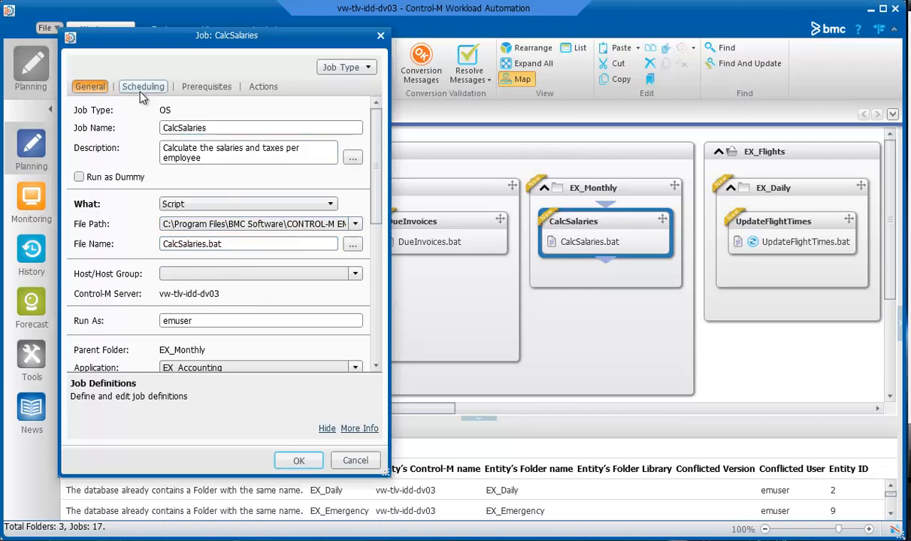
{"action": "left_click", "coordinate": [143, 87]}
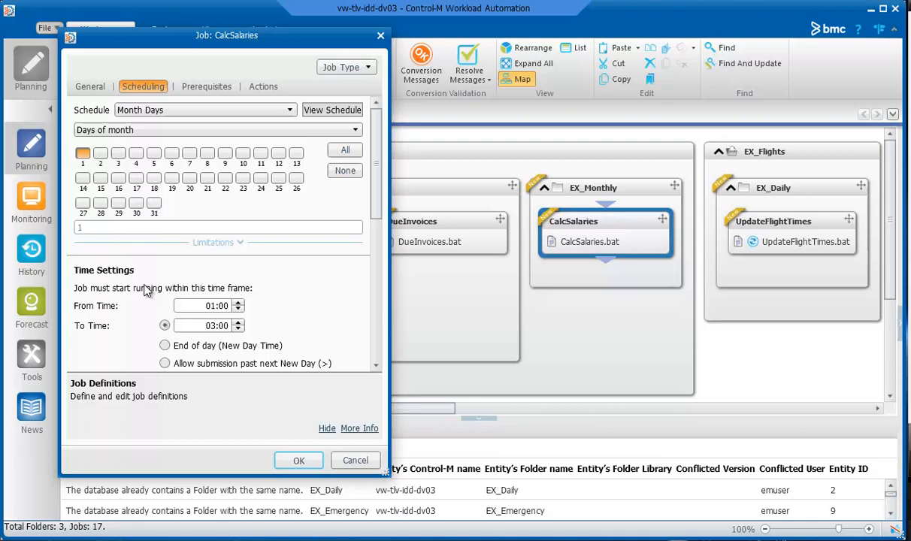
{"action": "left_click", "coordinate": [209, 305]}
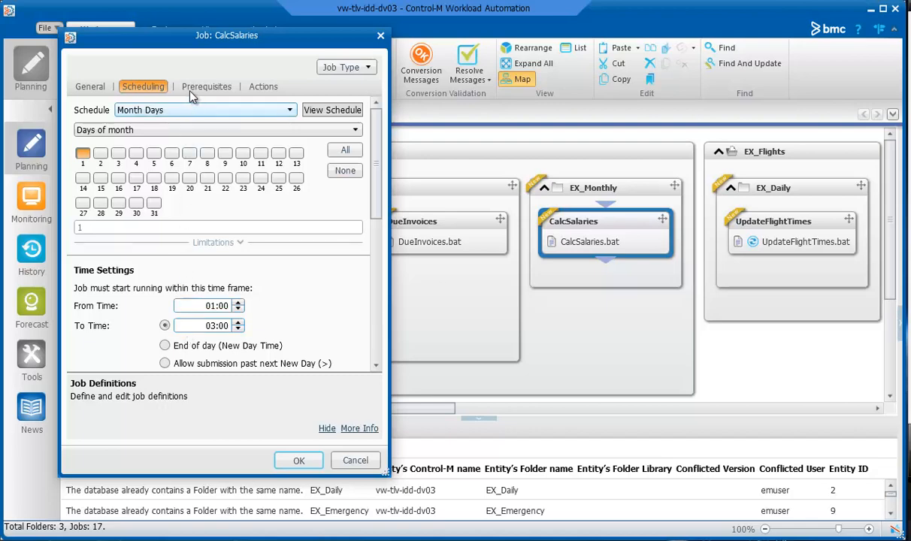
{"action": "left_click", "coordinate": [206, 87]}
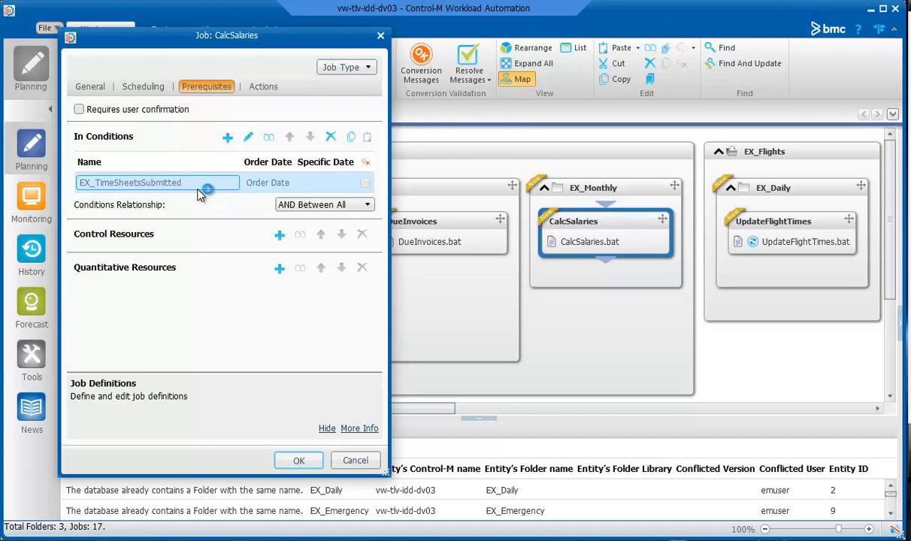
{"action": "mouse_move", "coordinate": [201, 195]}
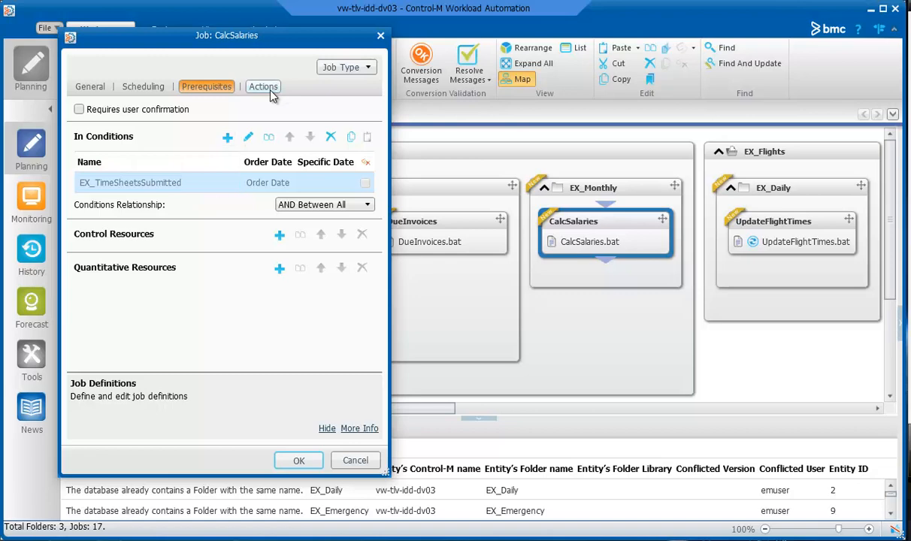
{"action": "left_click", "coordinate": [263, 86]}
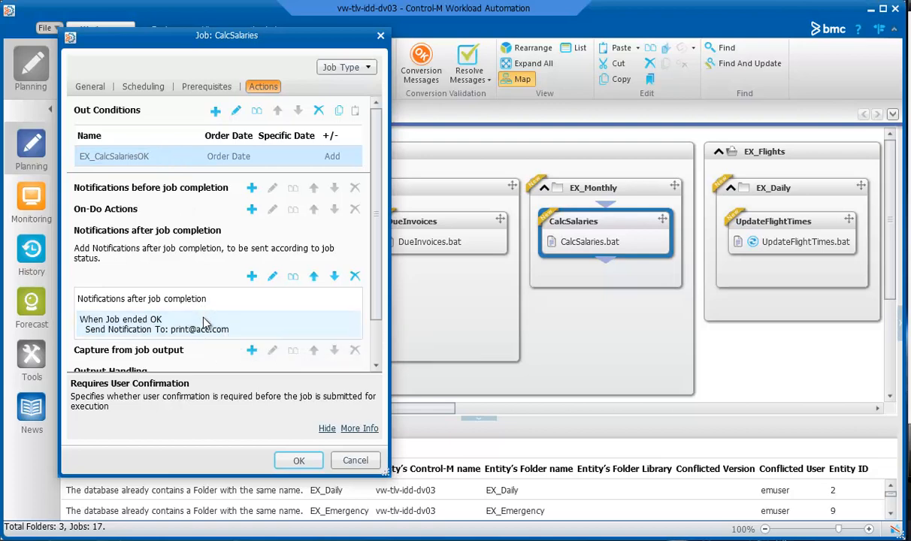
{"action": "mouse_move", "coordinate": [203, 323]}
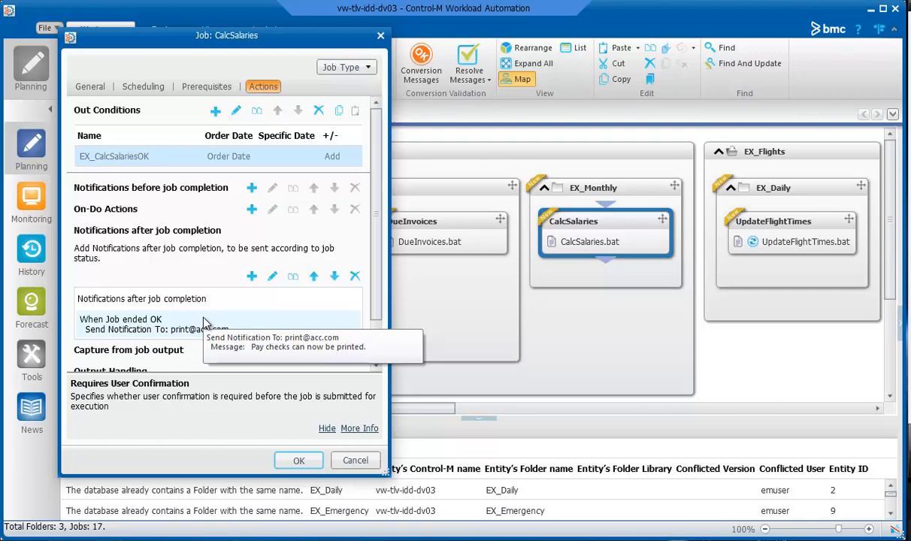
{"action": "mouse_move", "coordinate": [203, 323]}
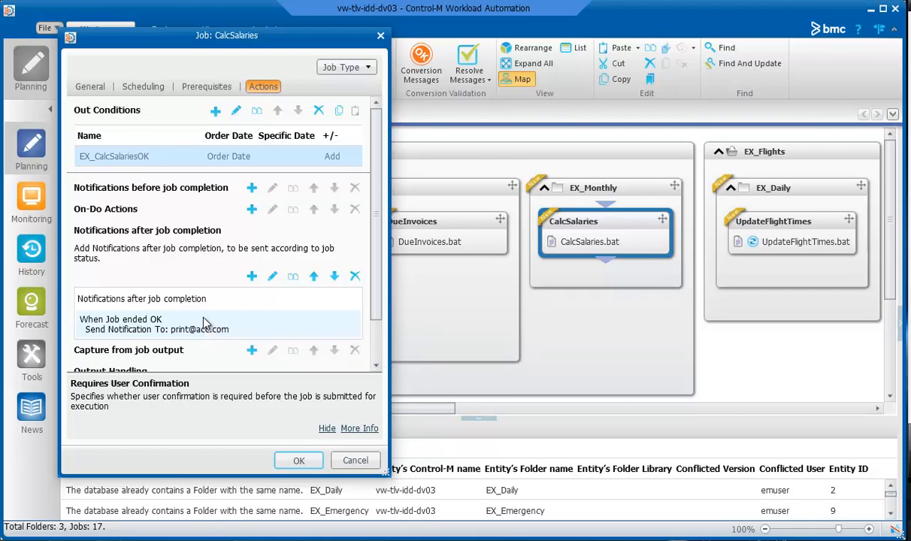